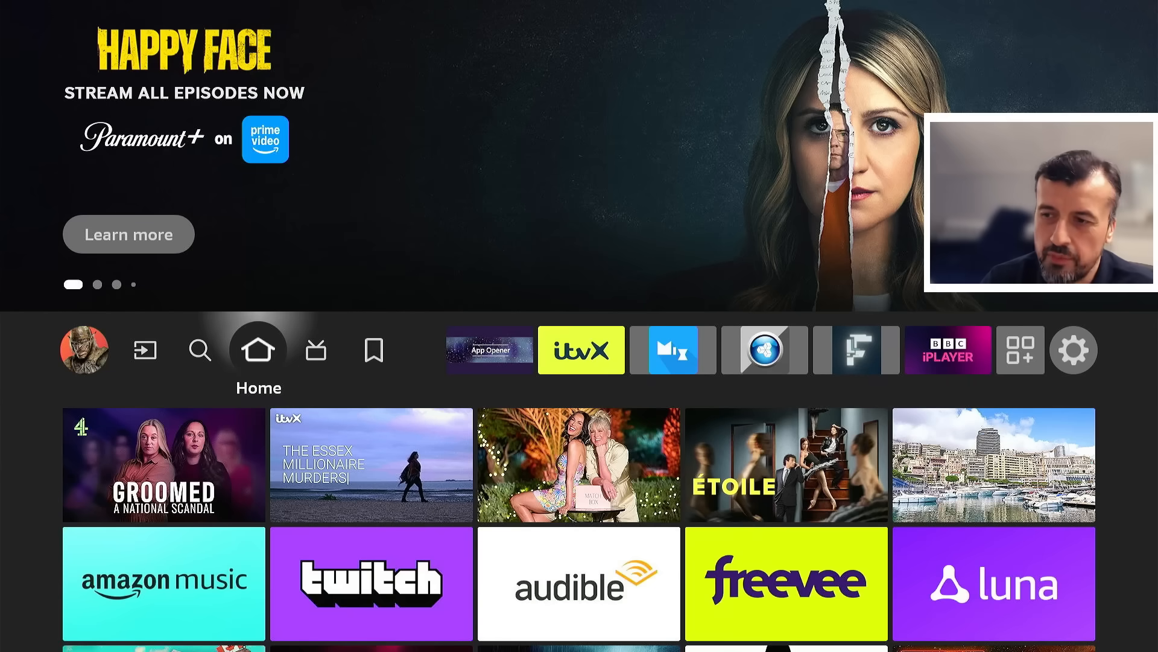
Launch the custom launcher and scroll through its Utils, Amazon, Streaming and Stuff rows.
left_click(164, 582)
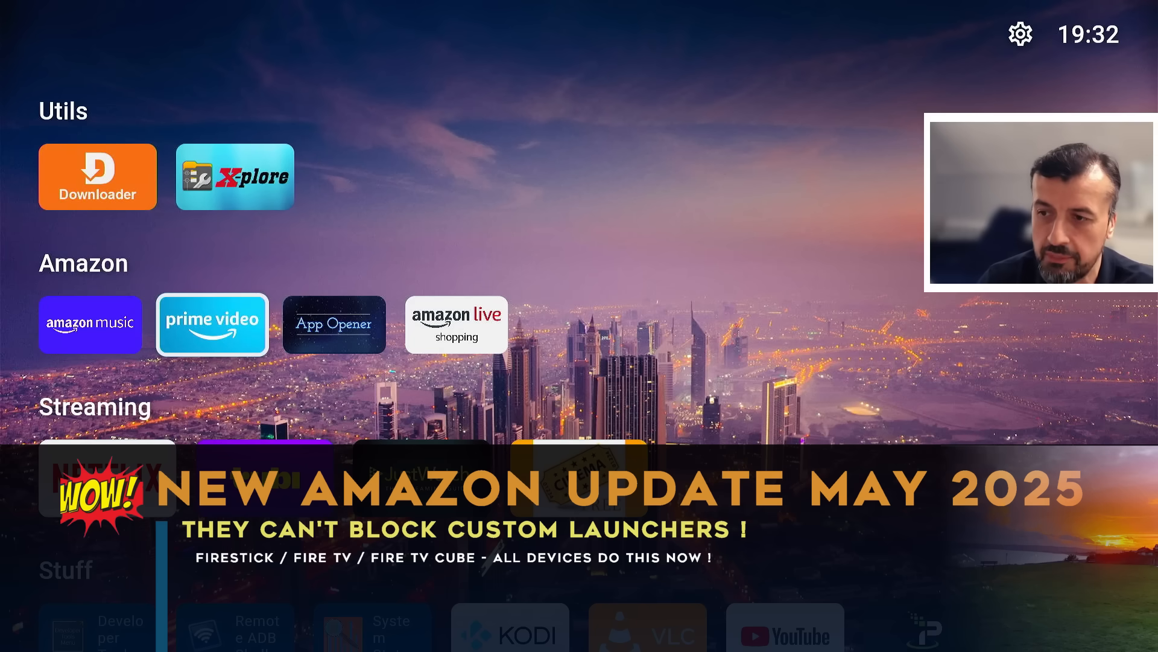
scroll("down", 3)
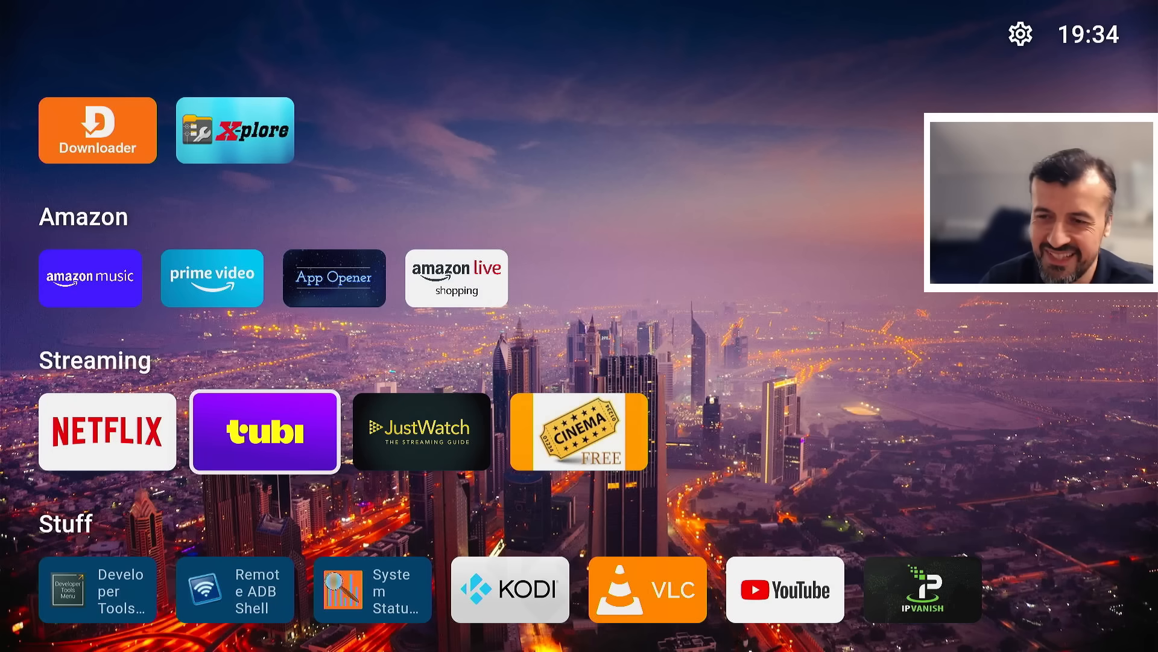
Subscribe to the TechDoctorUK channel with the red Subscribe button.
left_click(785, 589)
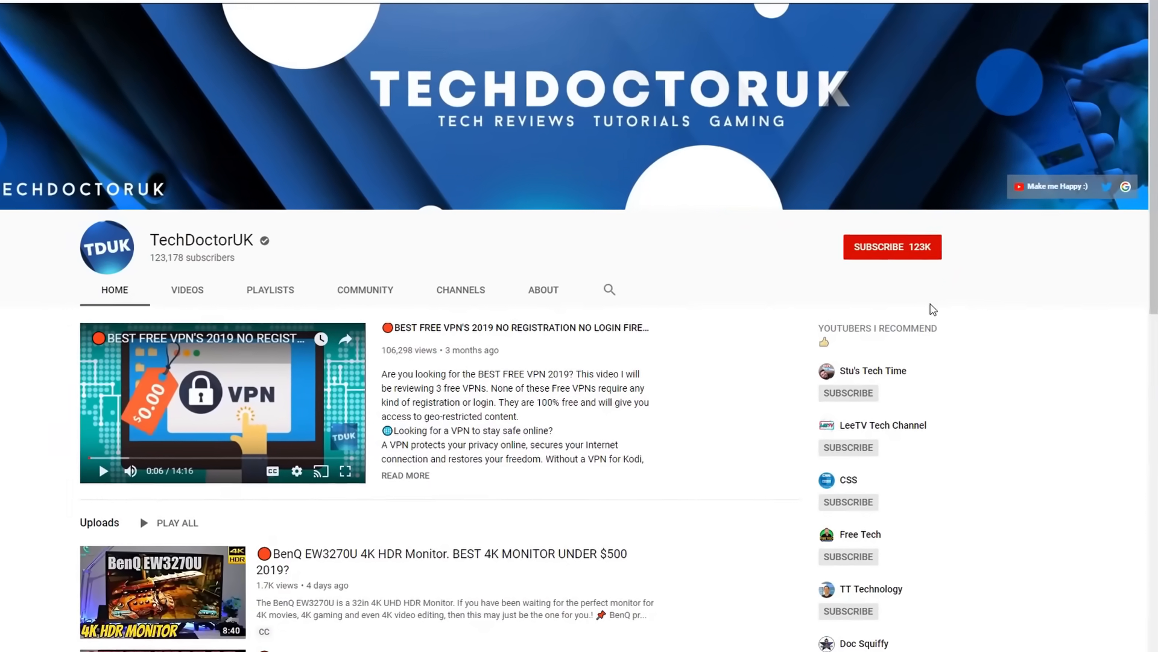
left_click(893, 247)
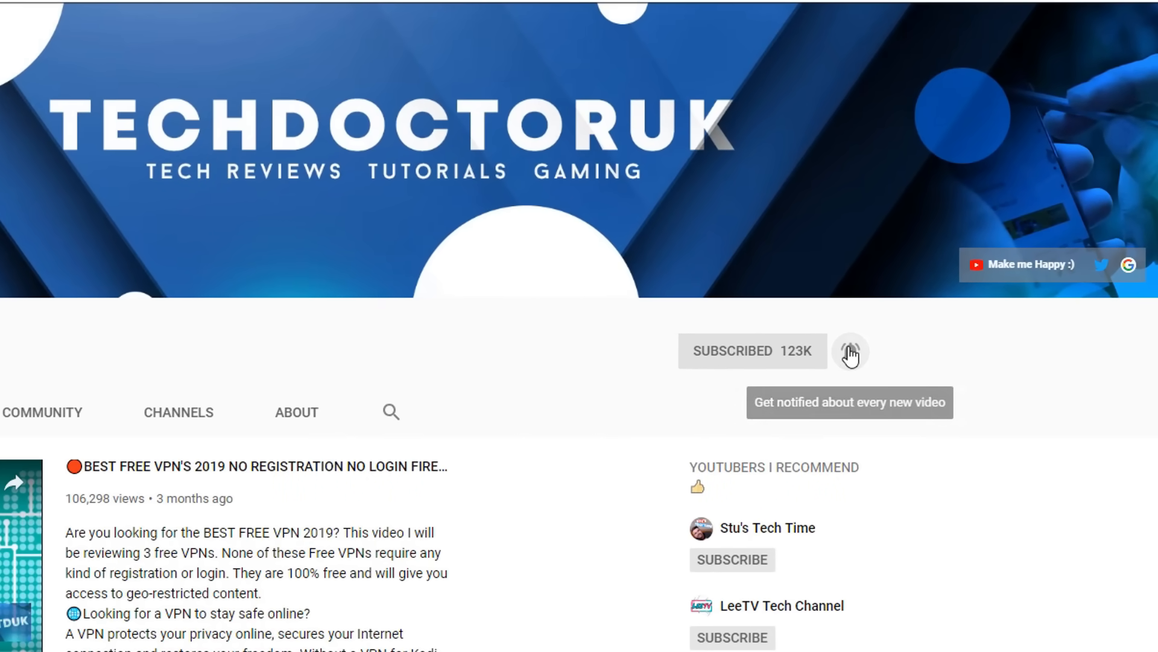
mouse_move(885, 382)
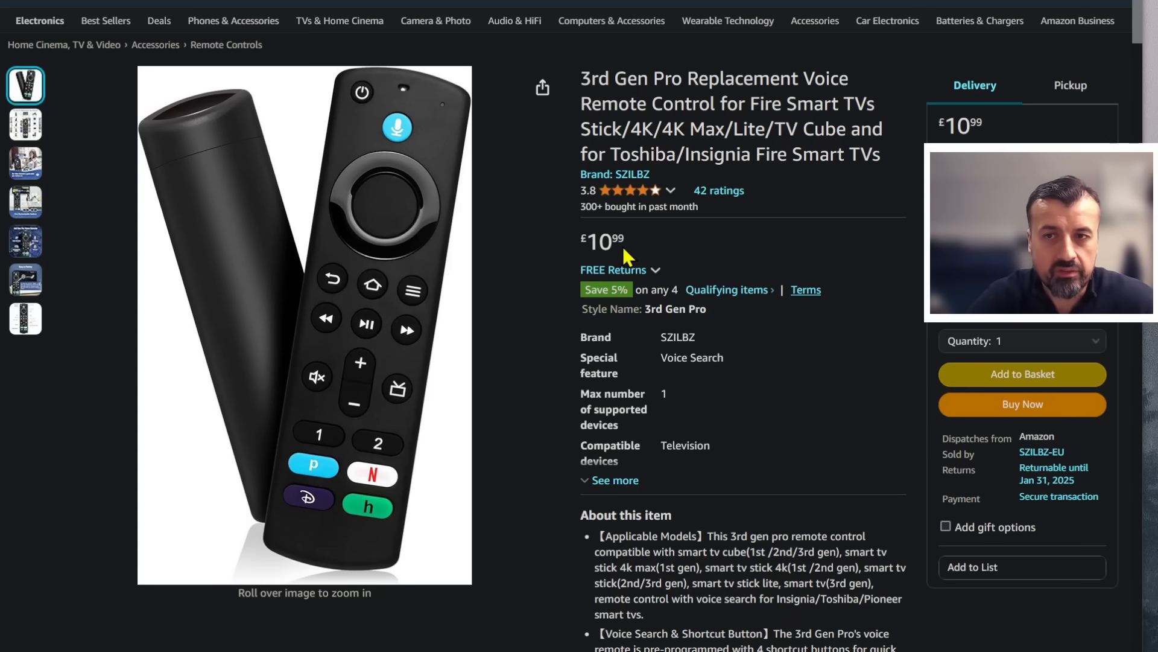
mouse_move(656, 245)
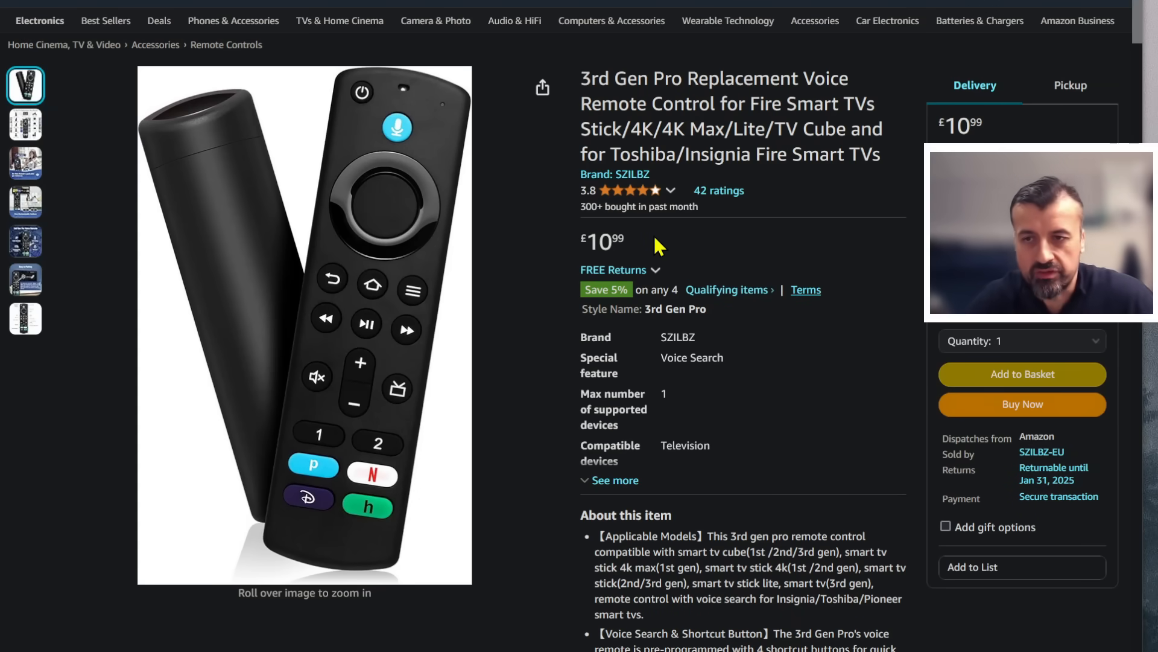
mouse_move(314, 413)
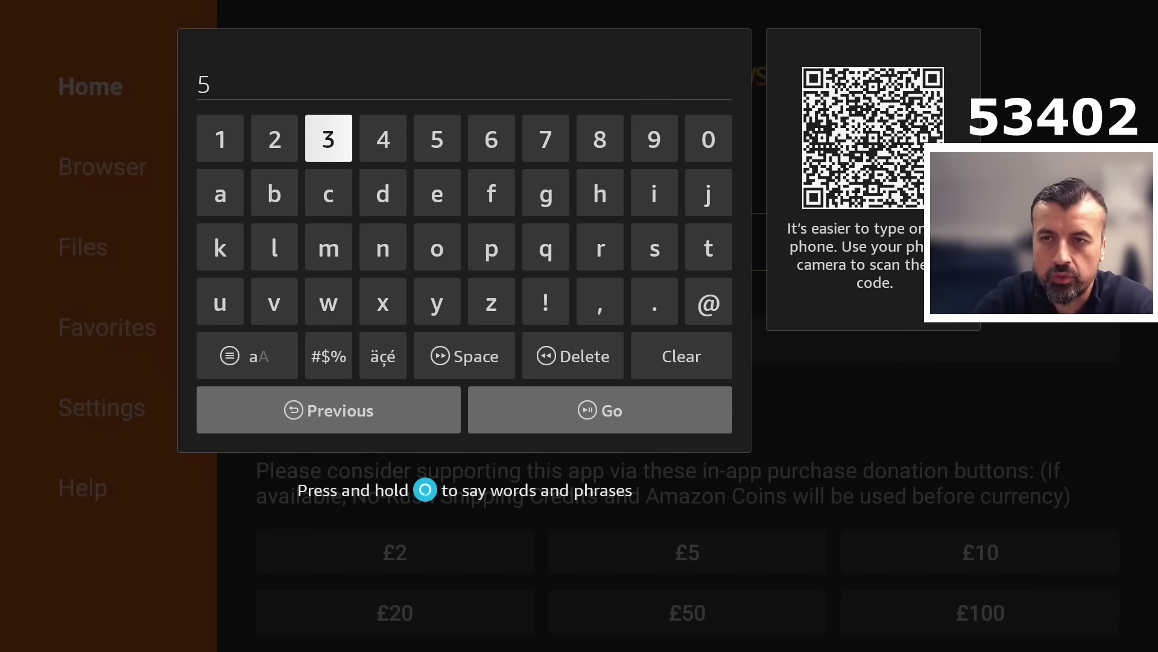
Finish entering code 53402 in Downloader and load the TechDoctorUK website.
left_click(599, 138)
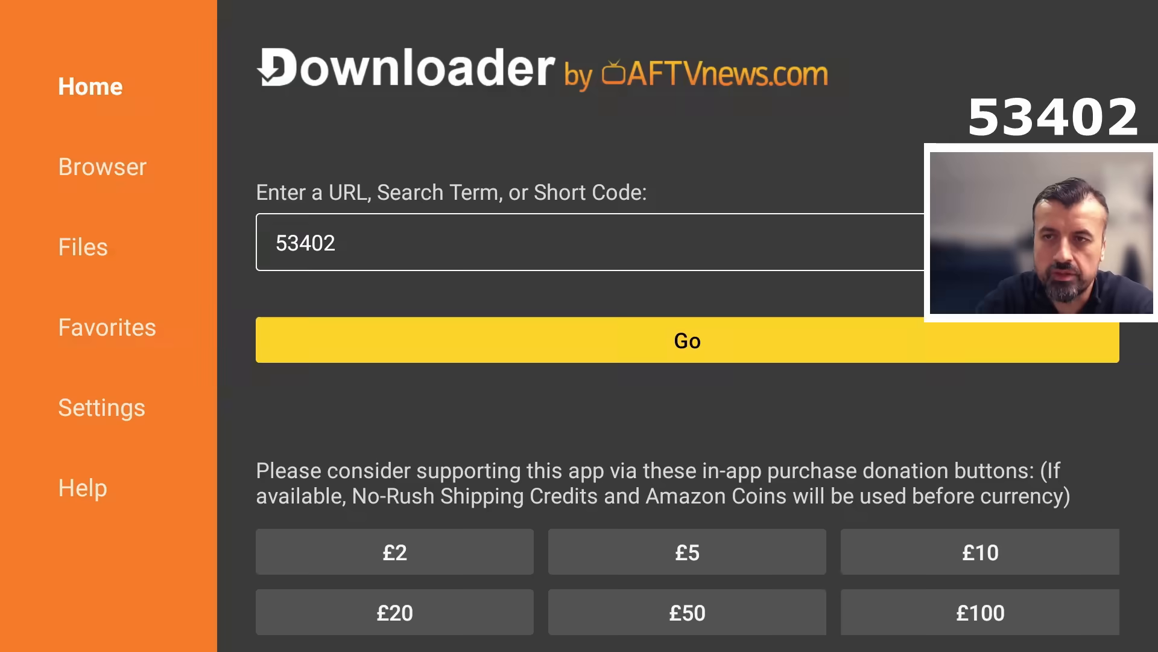
left_click(686, 340)
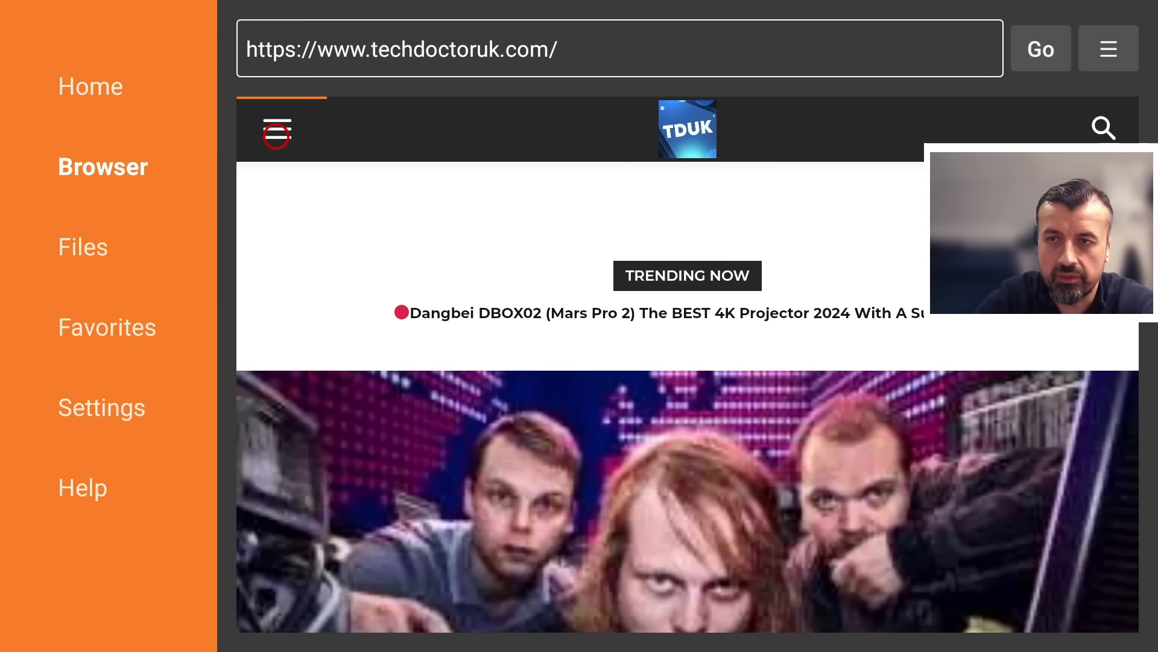
left_click(276, 128)
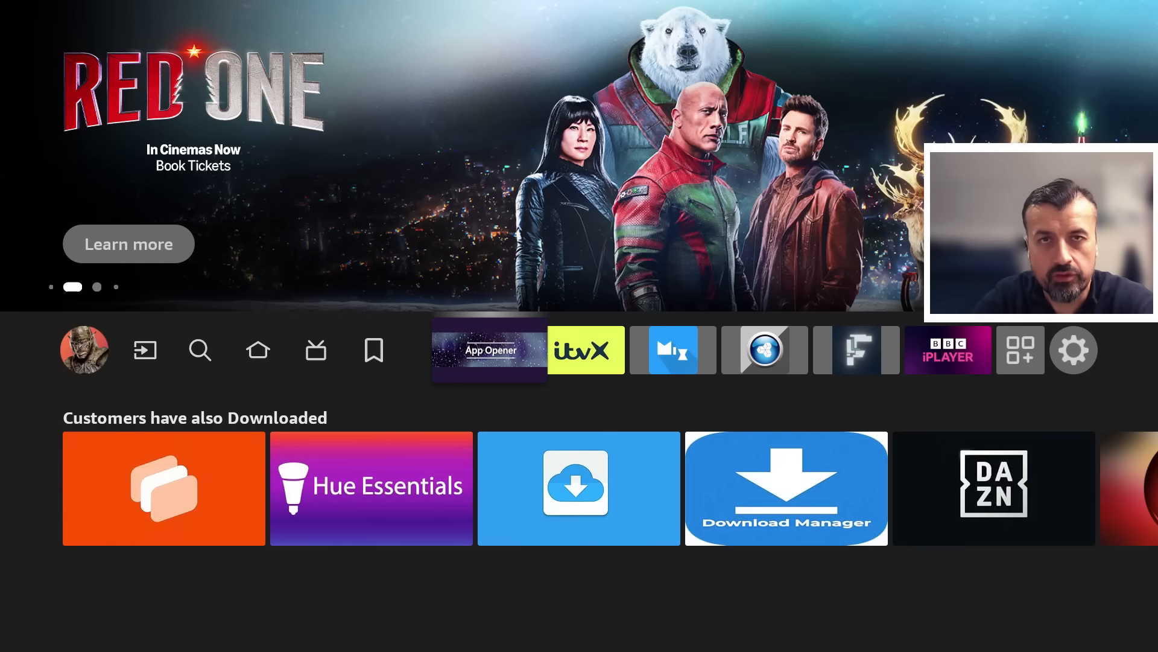
Launch App Opener from the home screen's app row.
left_click(490, 349)
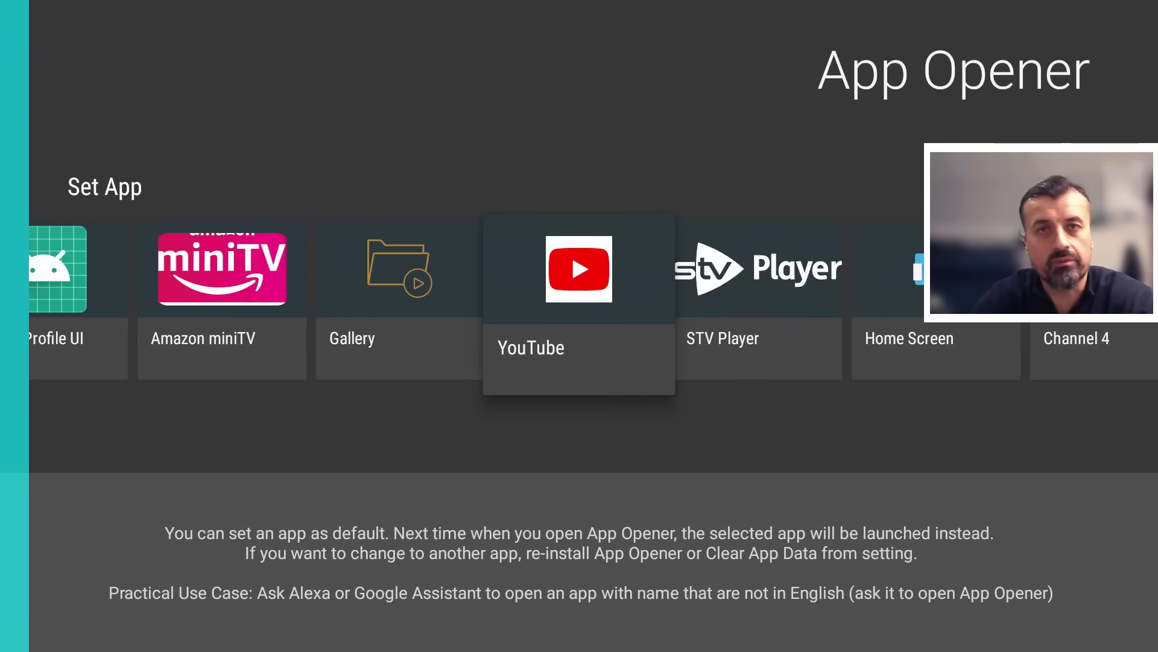
Scroll right to the FLauncher tile and set it as App Opener's default app.
scroll("right", 3)
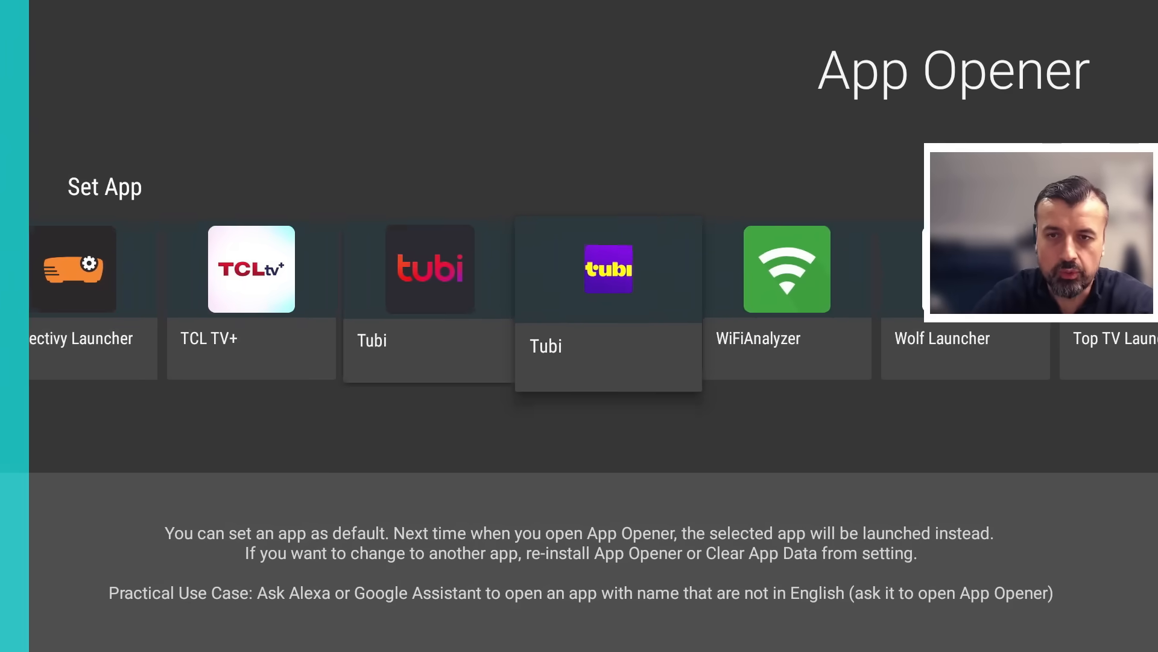
scroll("right", 3)
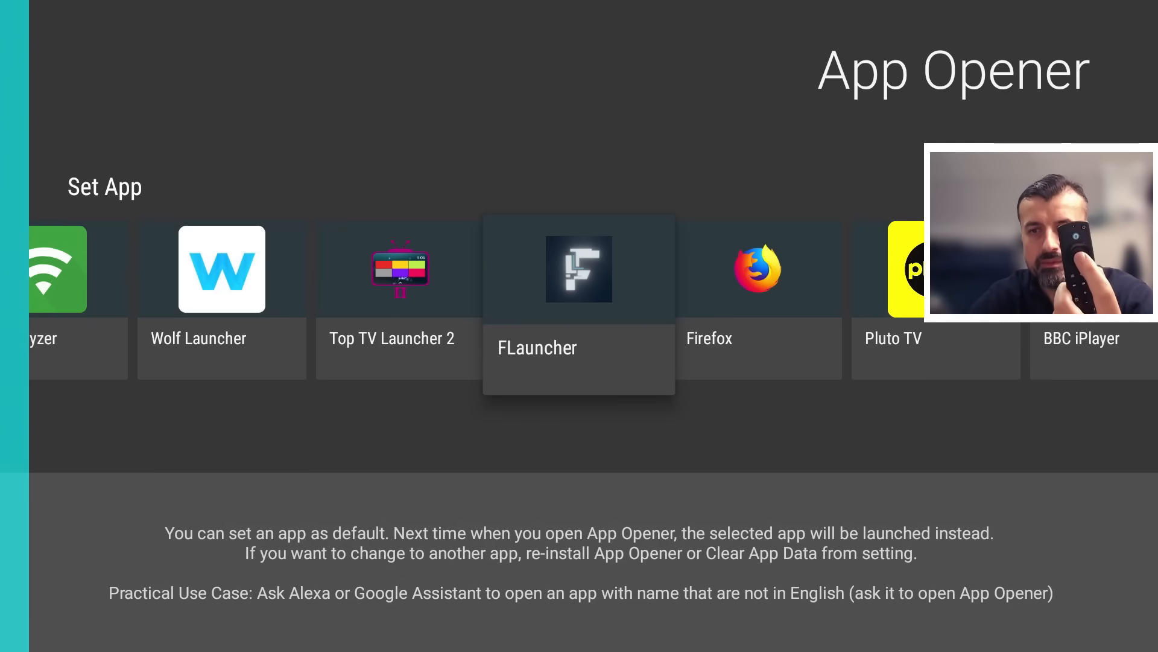
left_click(579, 268)
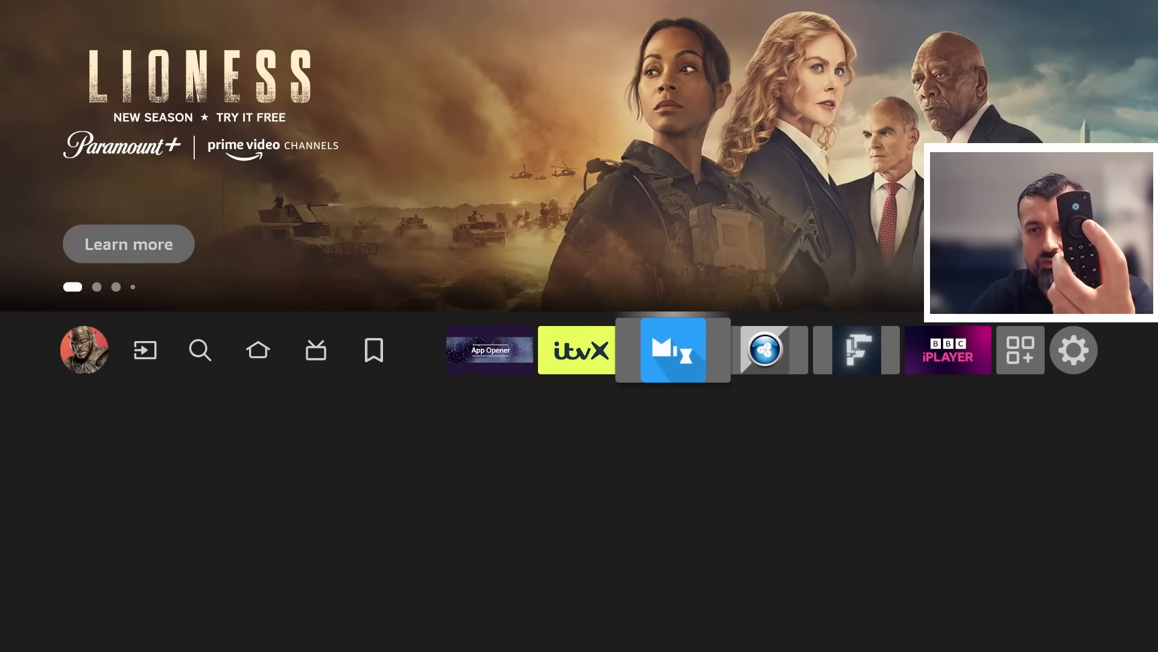
Launch FLauncher and scroll through its Utils, Amazon, Streaming and Stuff rows.
key("Left")
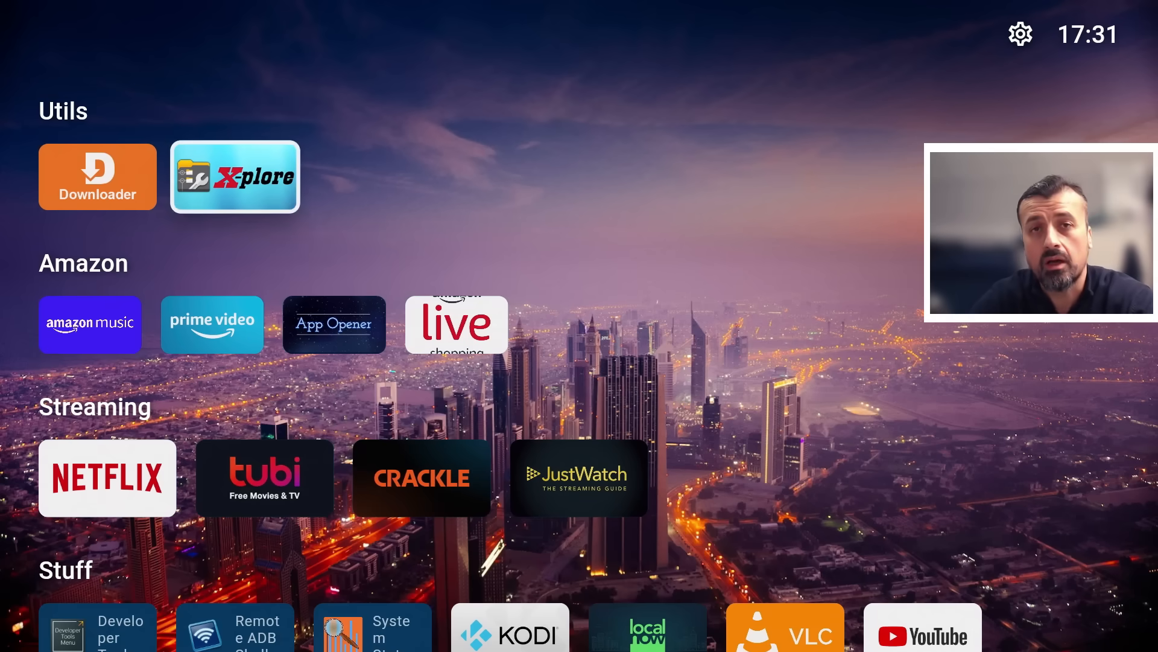
scroll("down", 3)
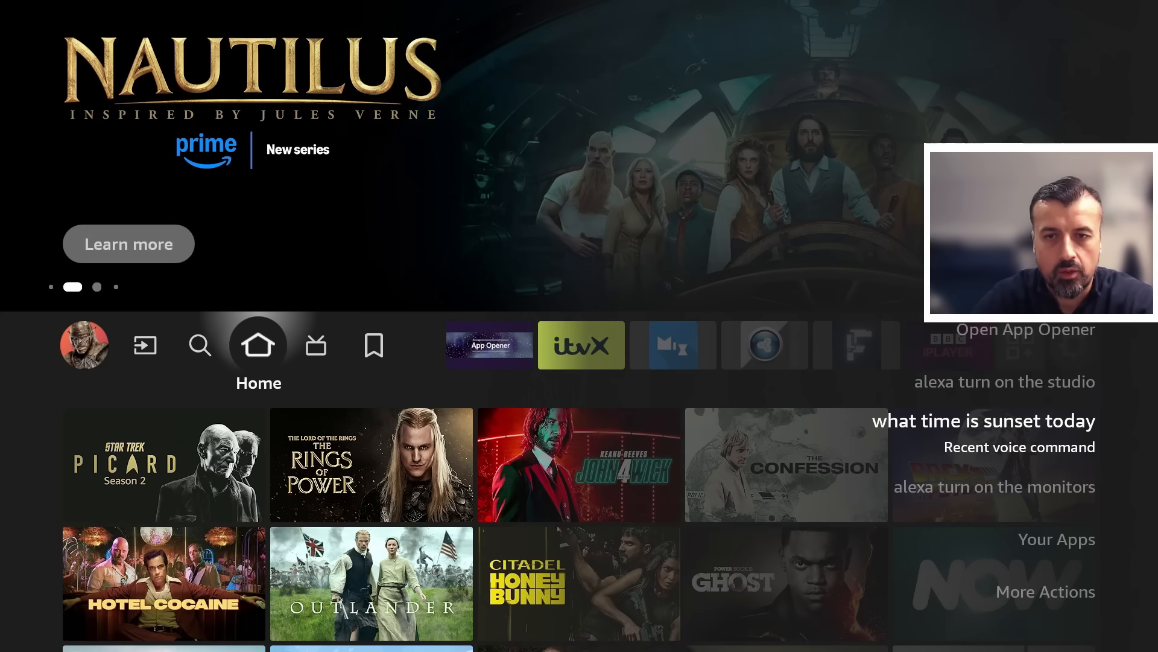
Open the Choose an app list for remote Button 1 under Your Apps.
left_click(489, 345)
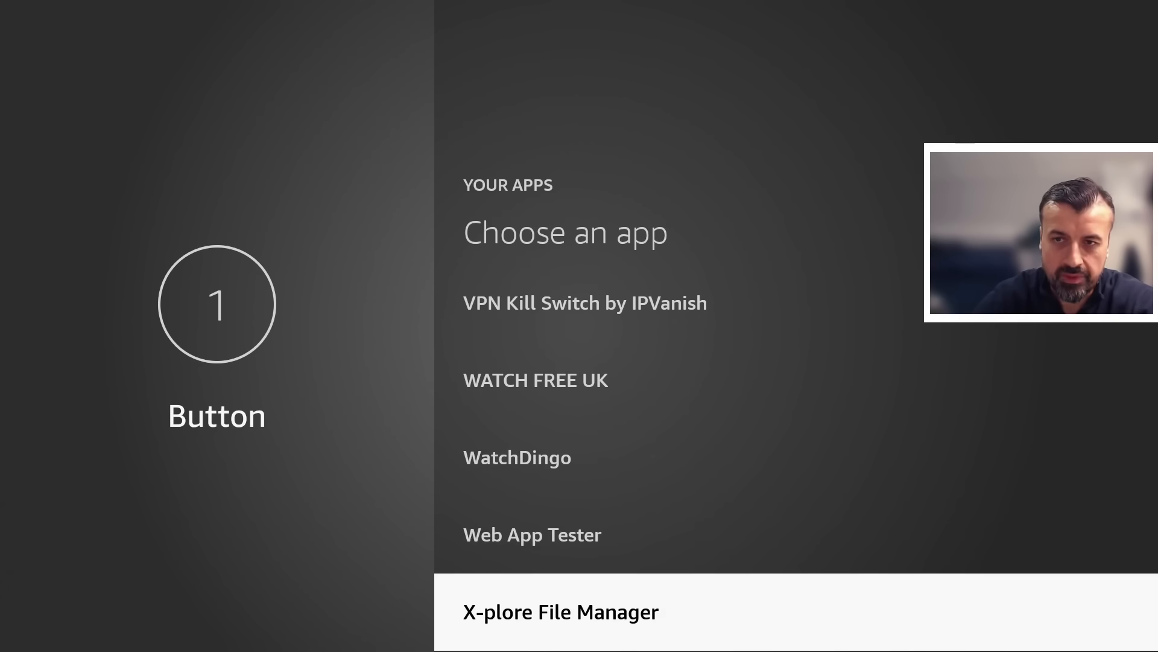
left_click(561, 611)
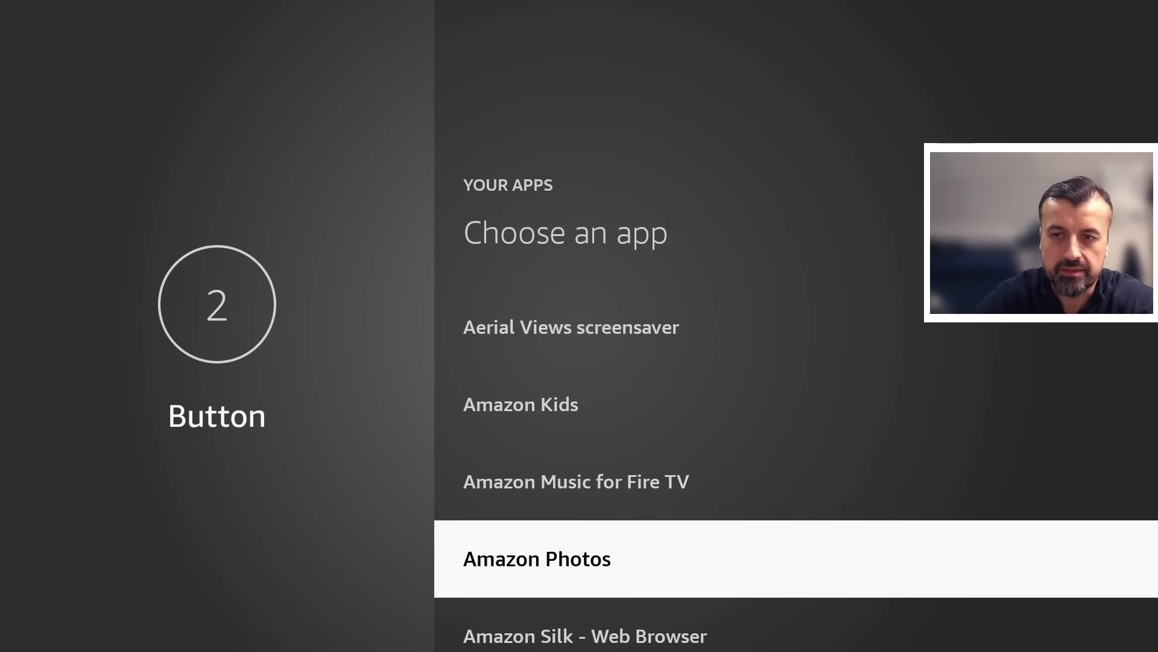
Scroll down the Button 2 app list to App Opener.
scroll("down", 3)
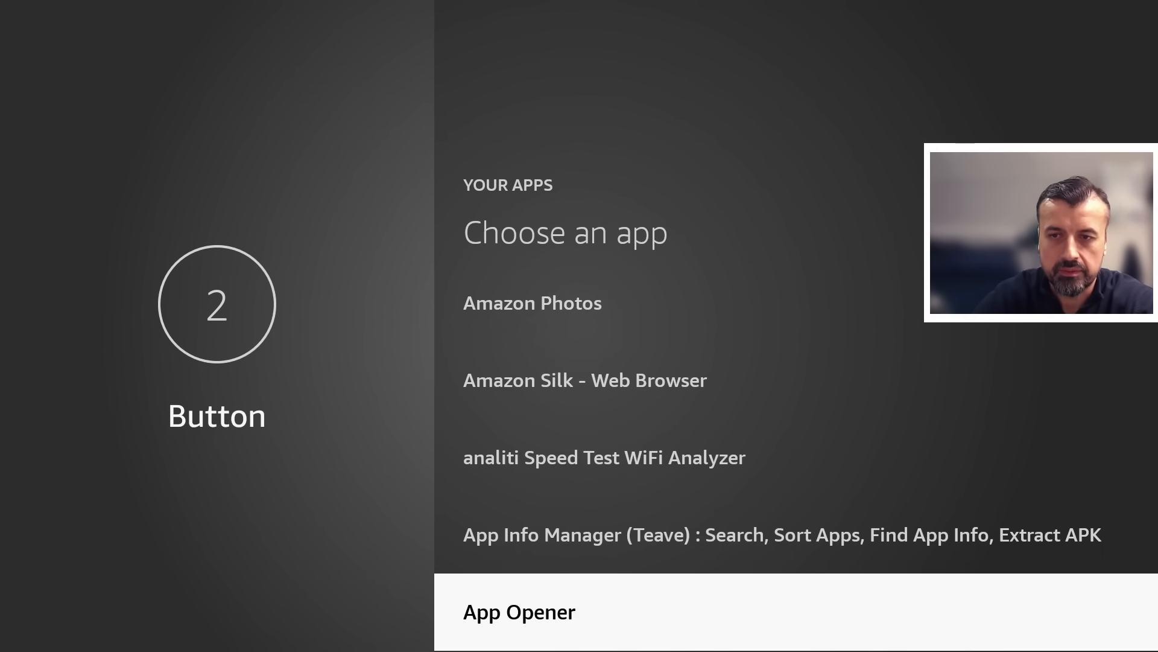
scroll("down", 3)
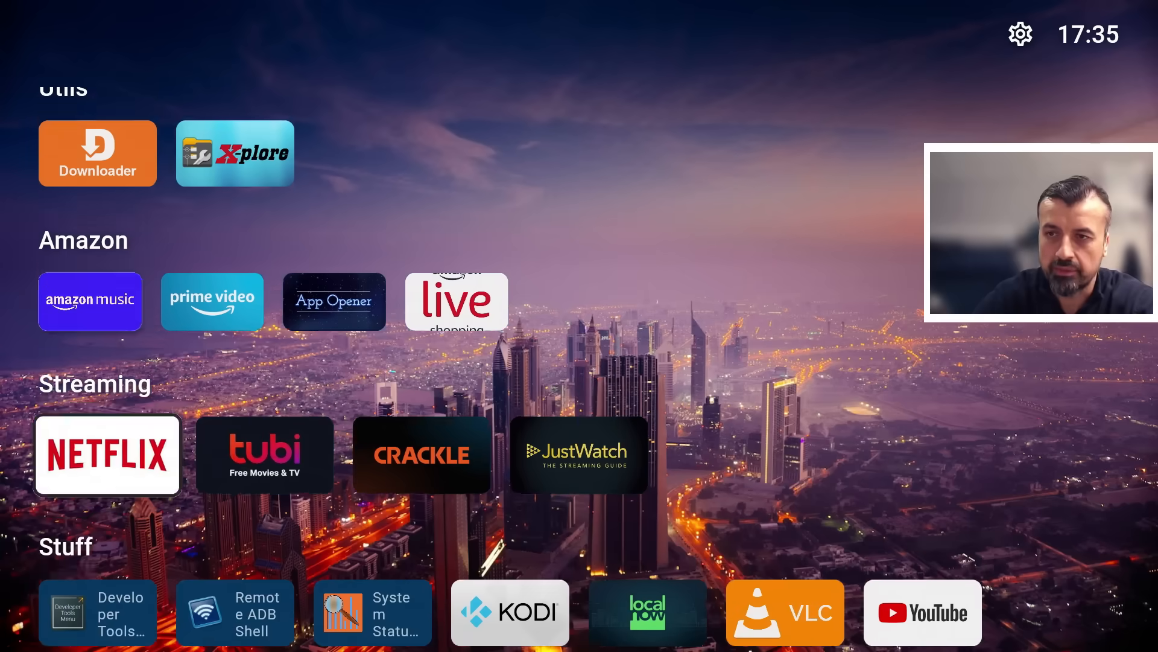
Open Downloader from FLauncher's Utils row, then back out of it.
left_click(97, 153)
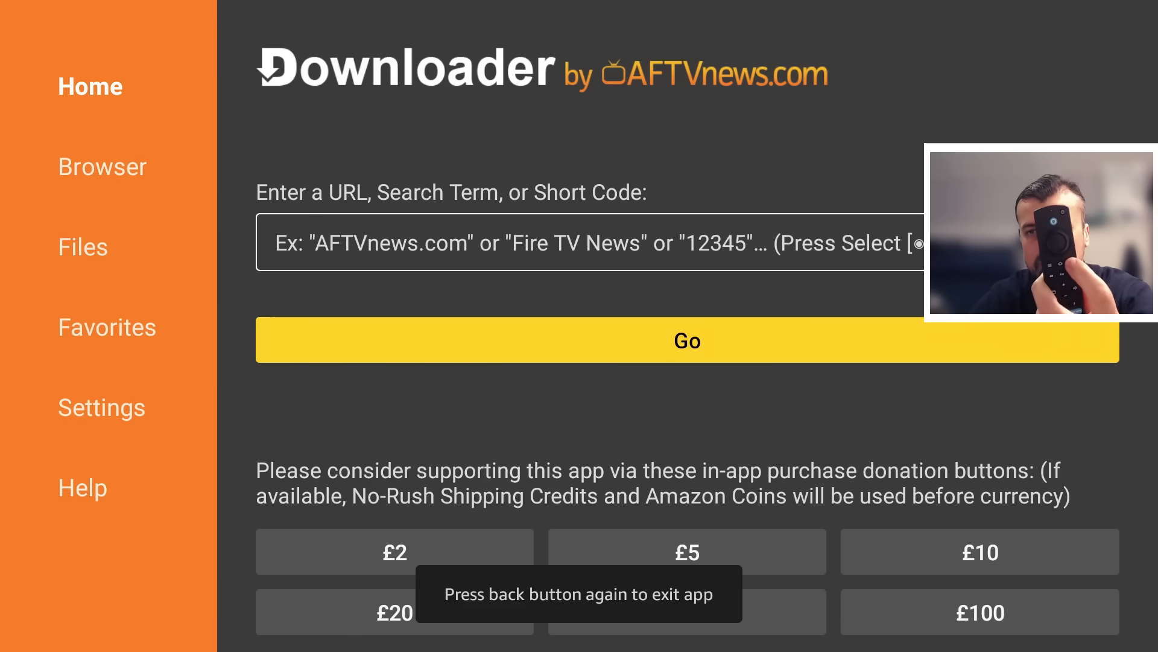
key("Back")
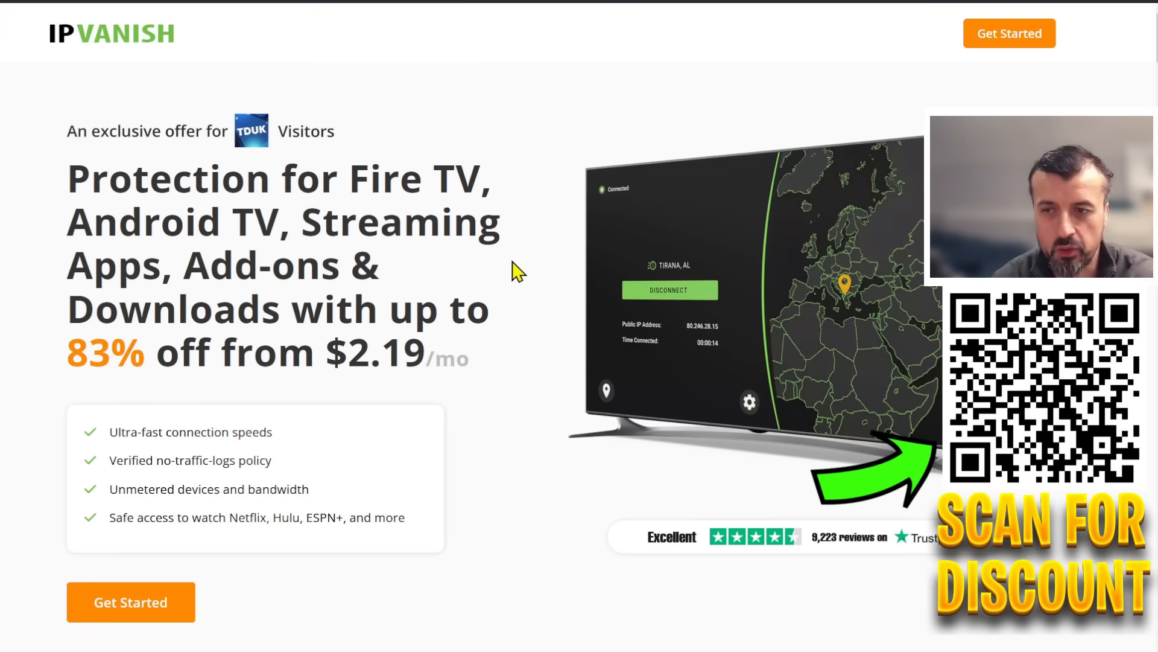
Highlight the $2.19/mo price and scroll down to the Essential VPN plans.
double_click(190, 432)
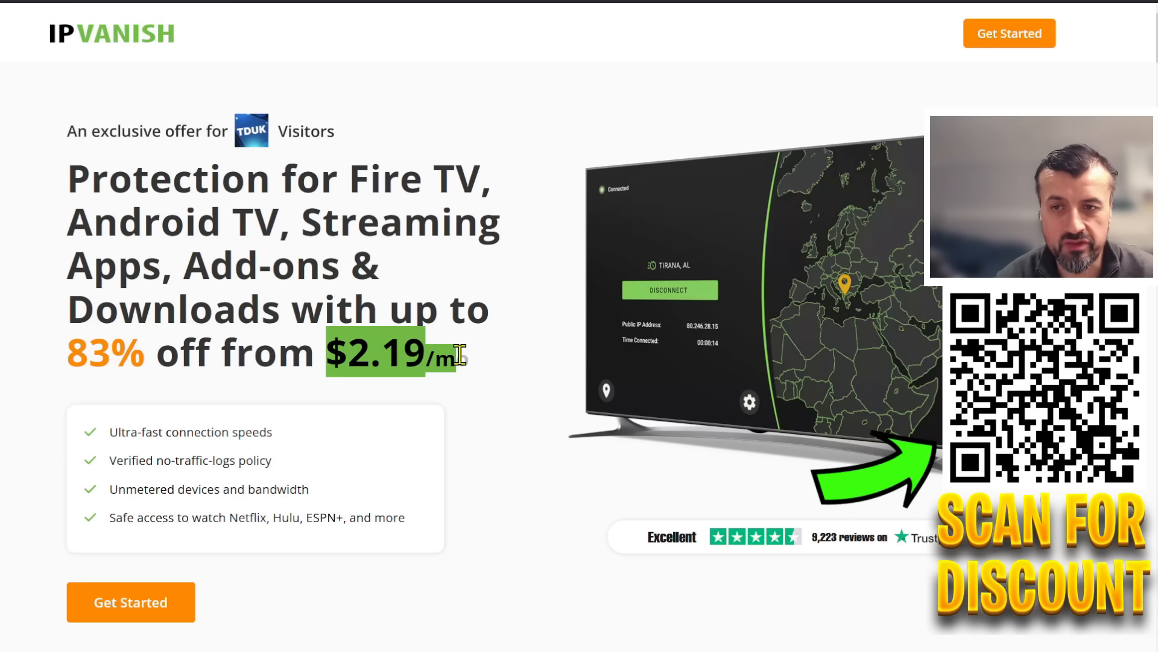
mouse_move(533, 408)
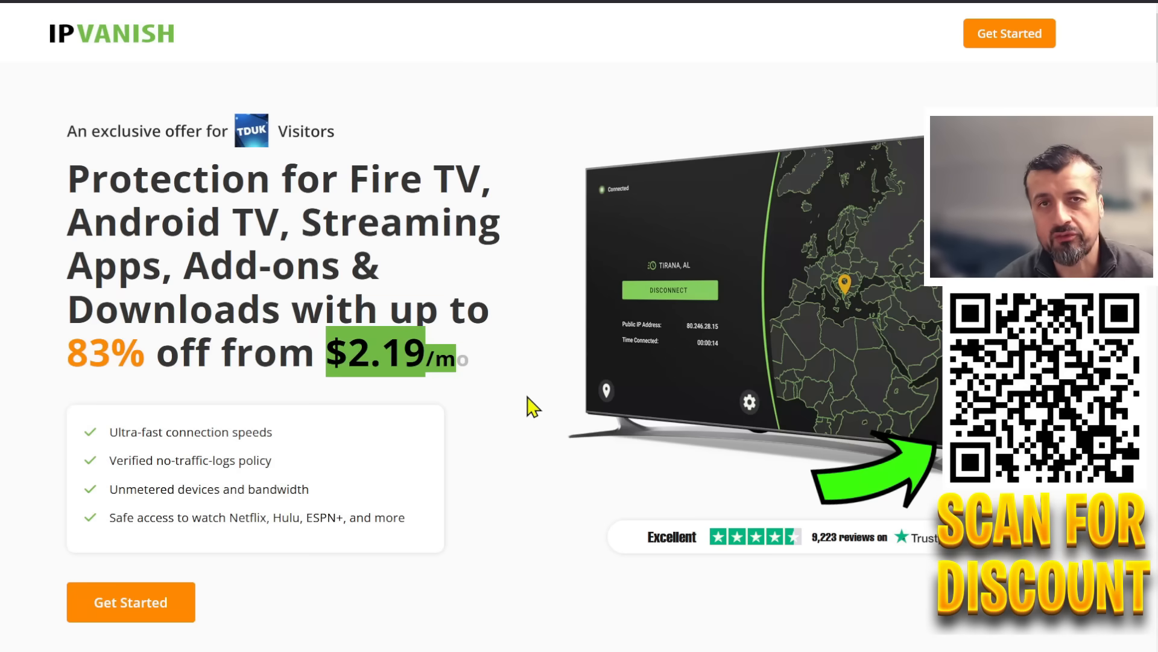
scroll("down", 3)
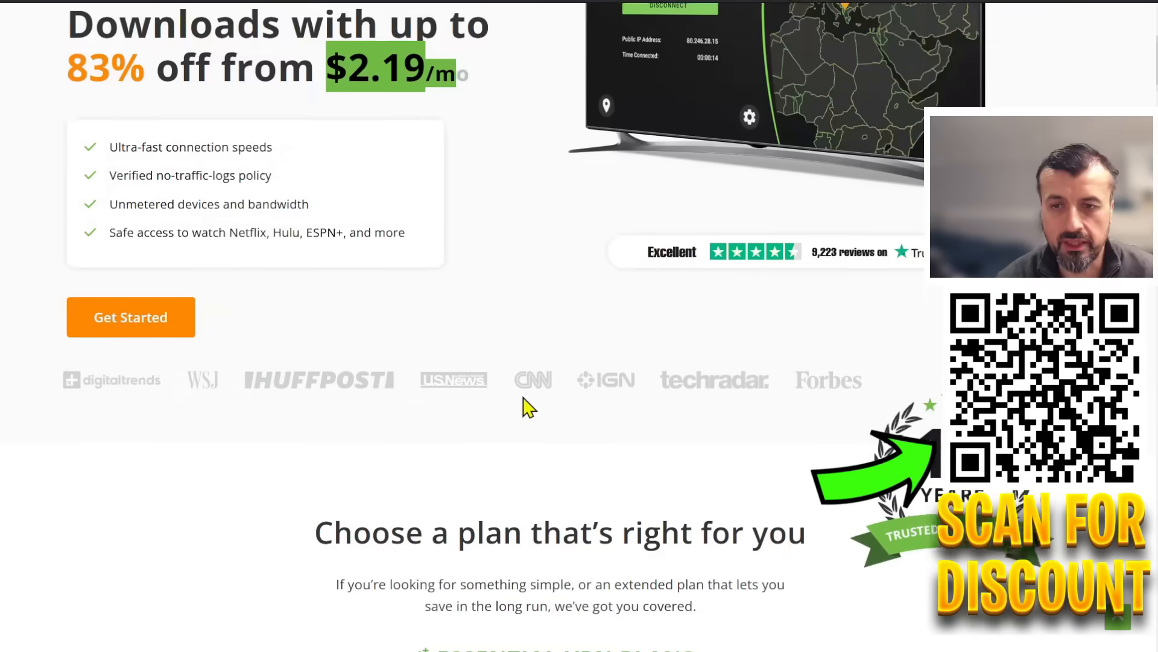
scroll("down", 3)
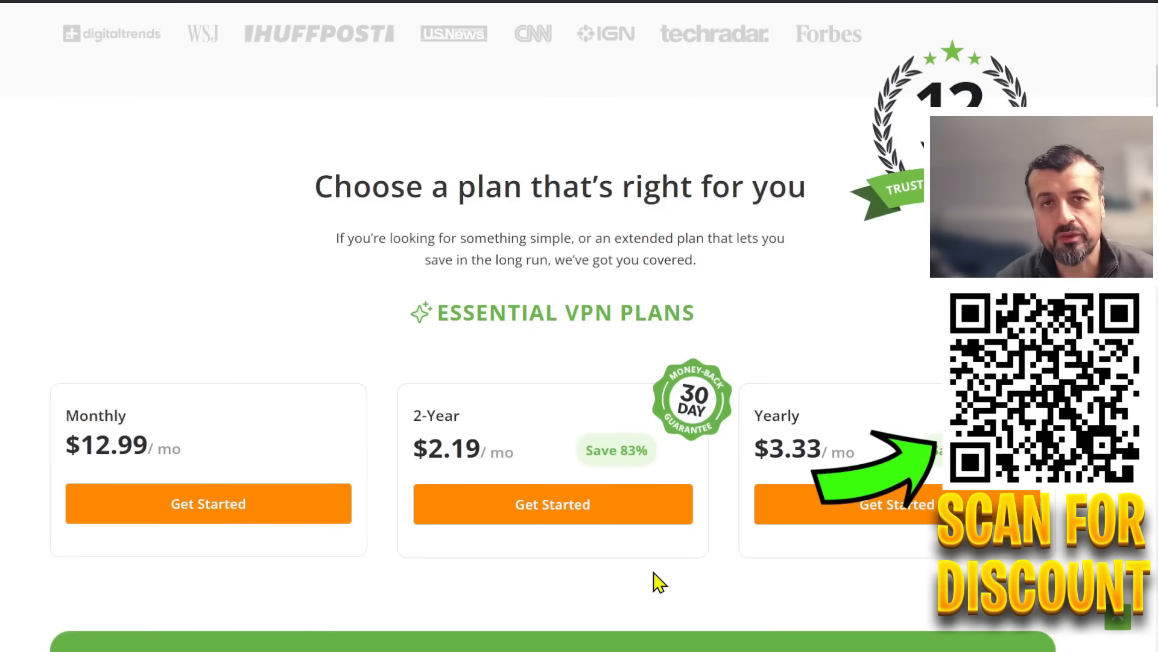